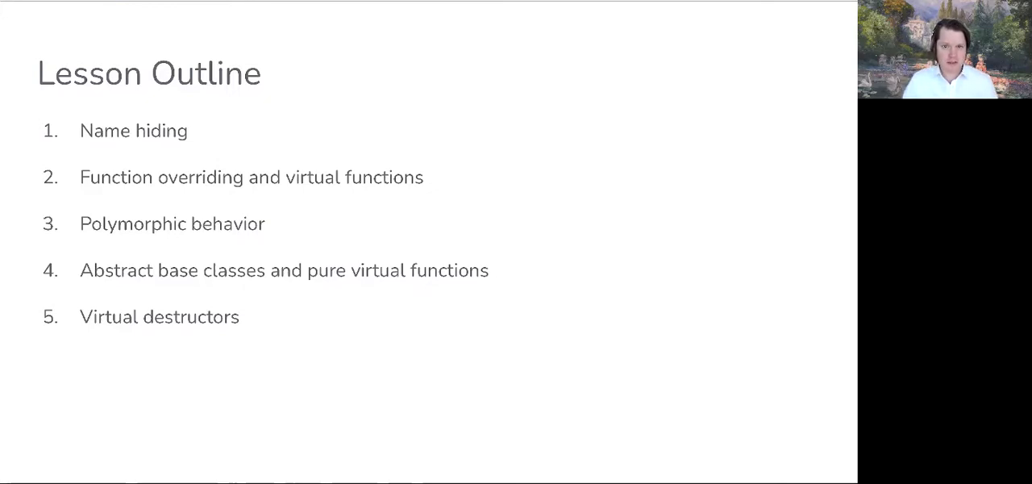
mouse_move(415, 24)
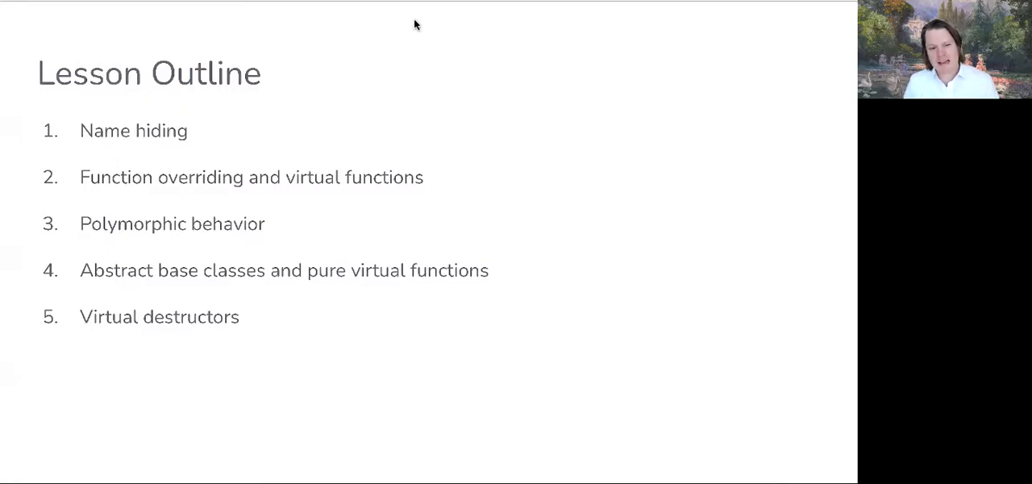